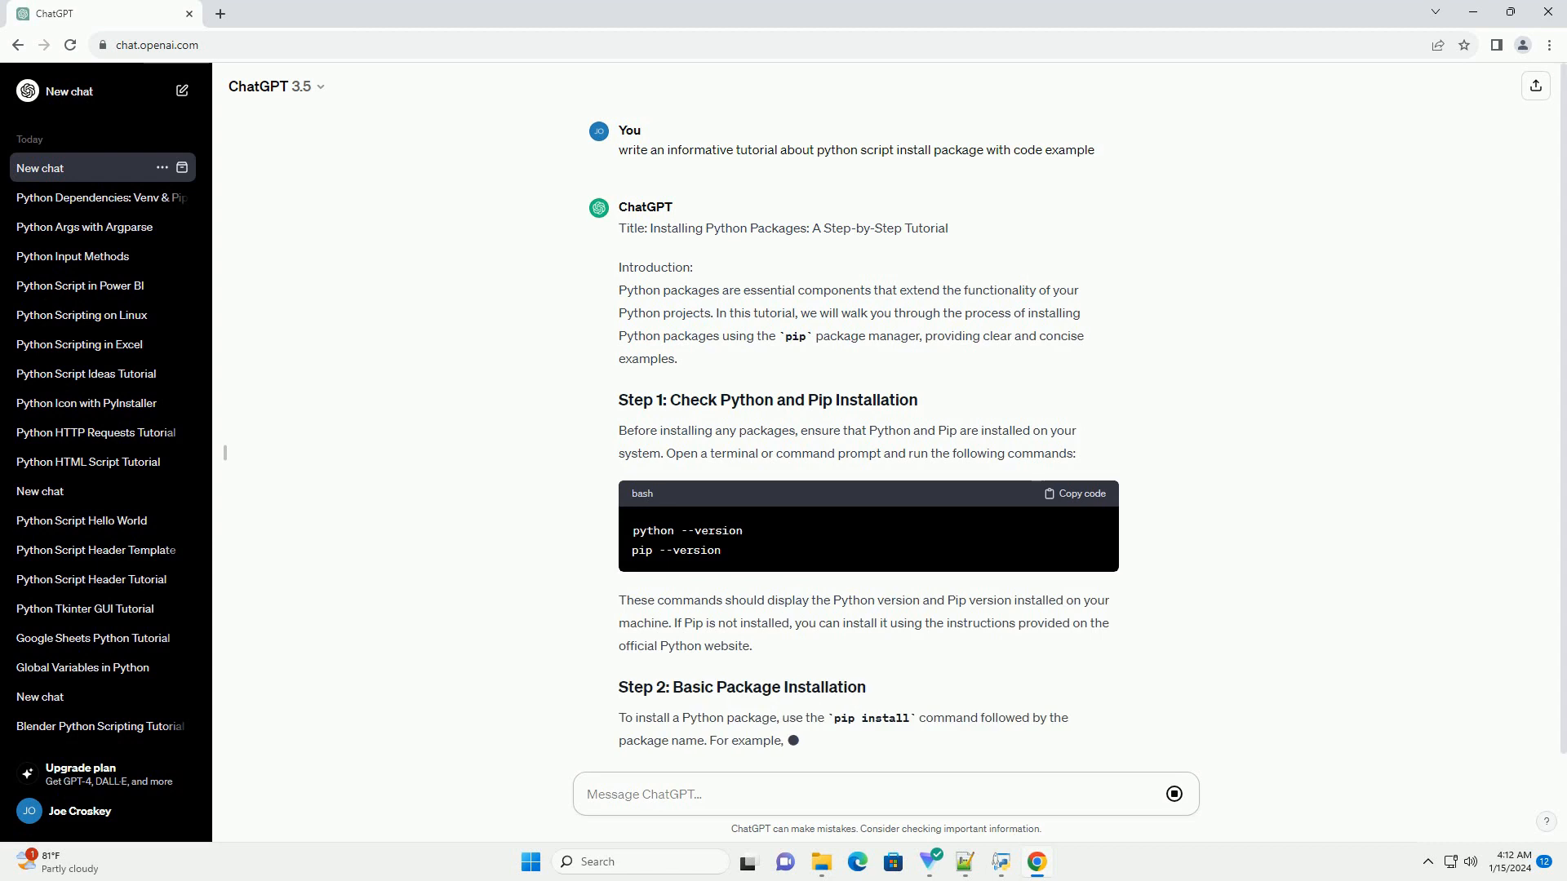
# Scroll down following the streaming reply from checking Python and pip through uninstalling packages and the conclusion
pyautogui.scroll(-3)
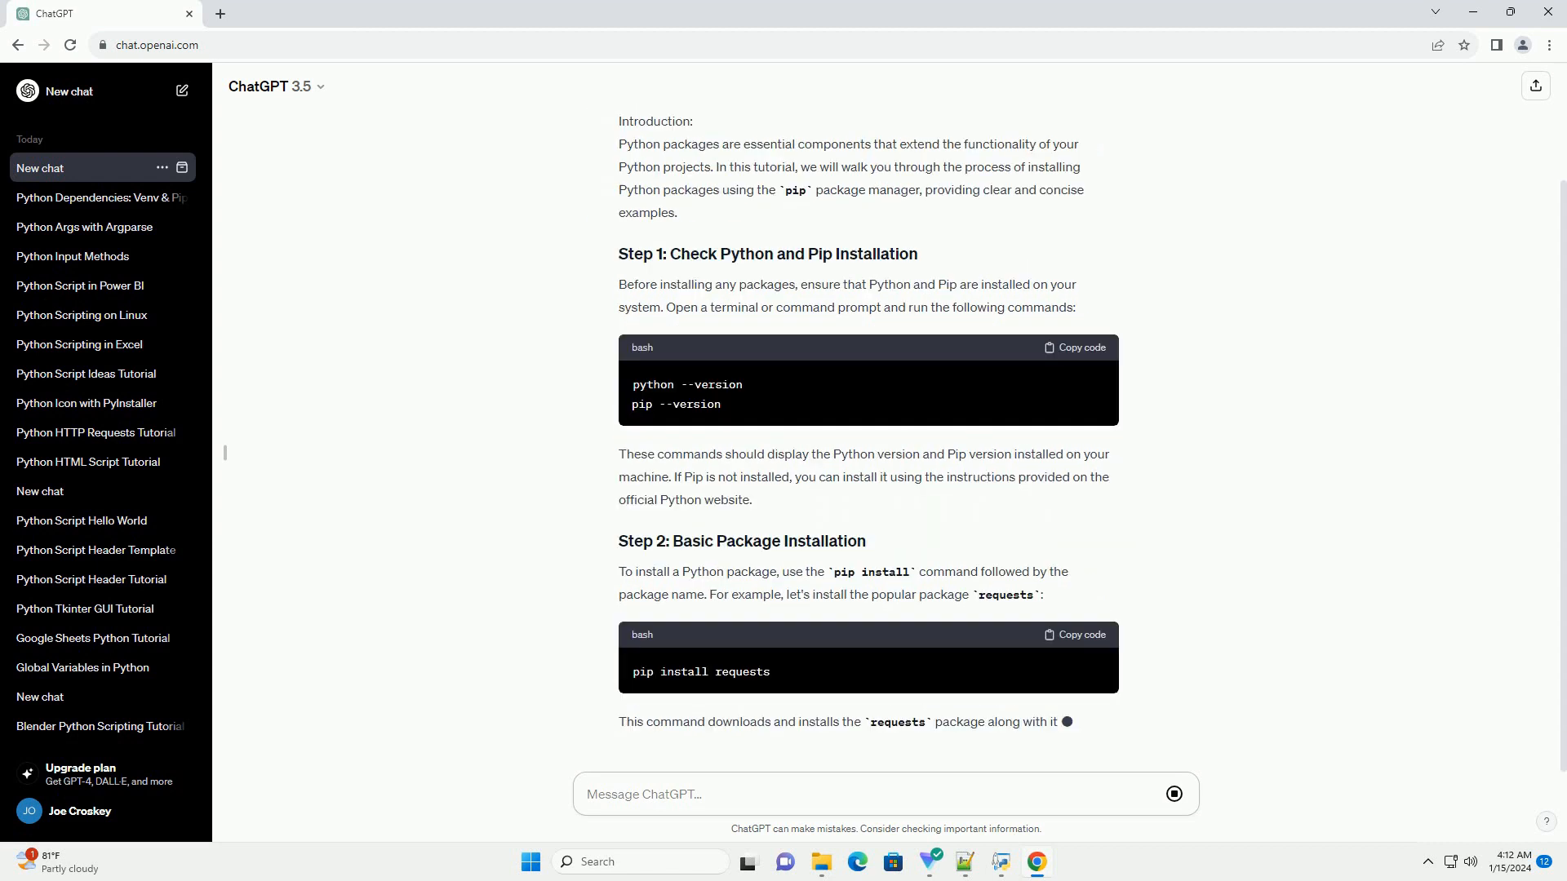
pyautogui.scroll(-3)
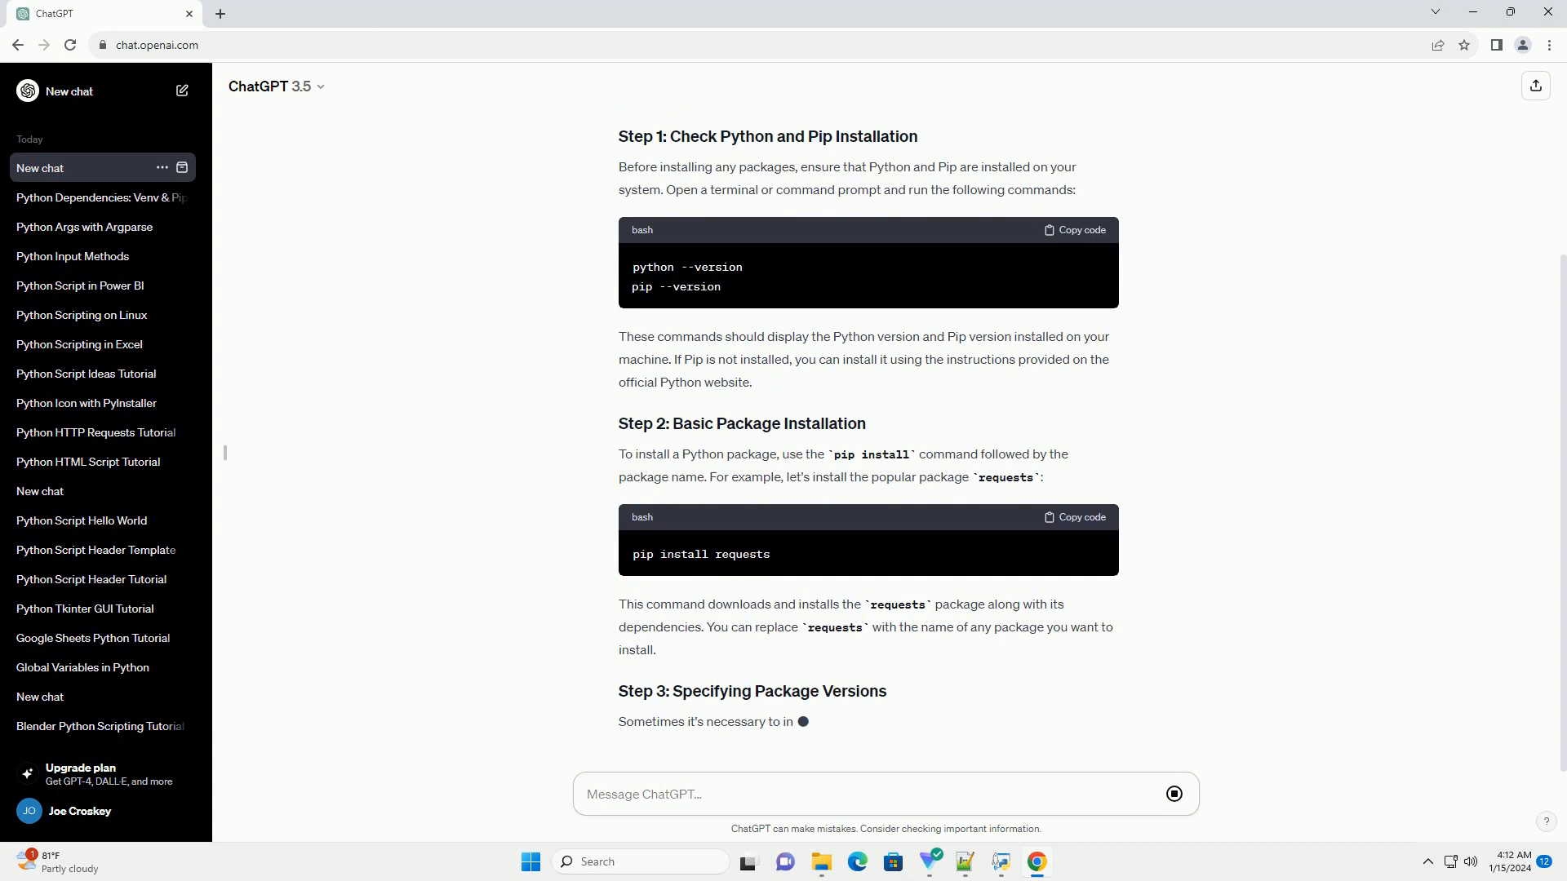
pyautogui.scroll(-3)
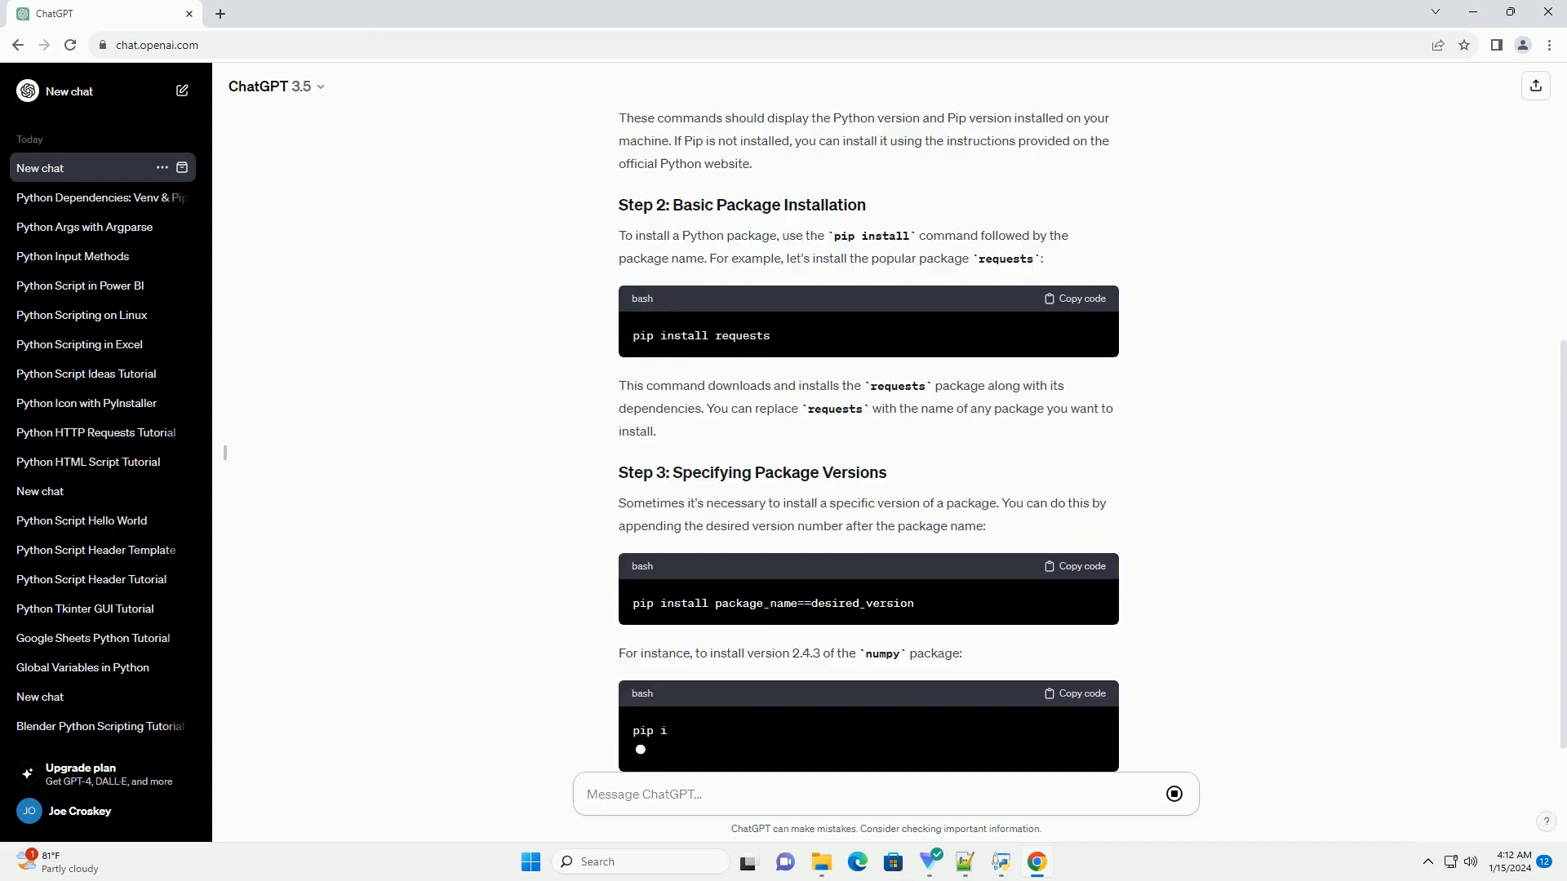
pyautogui.scroll(-3)
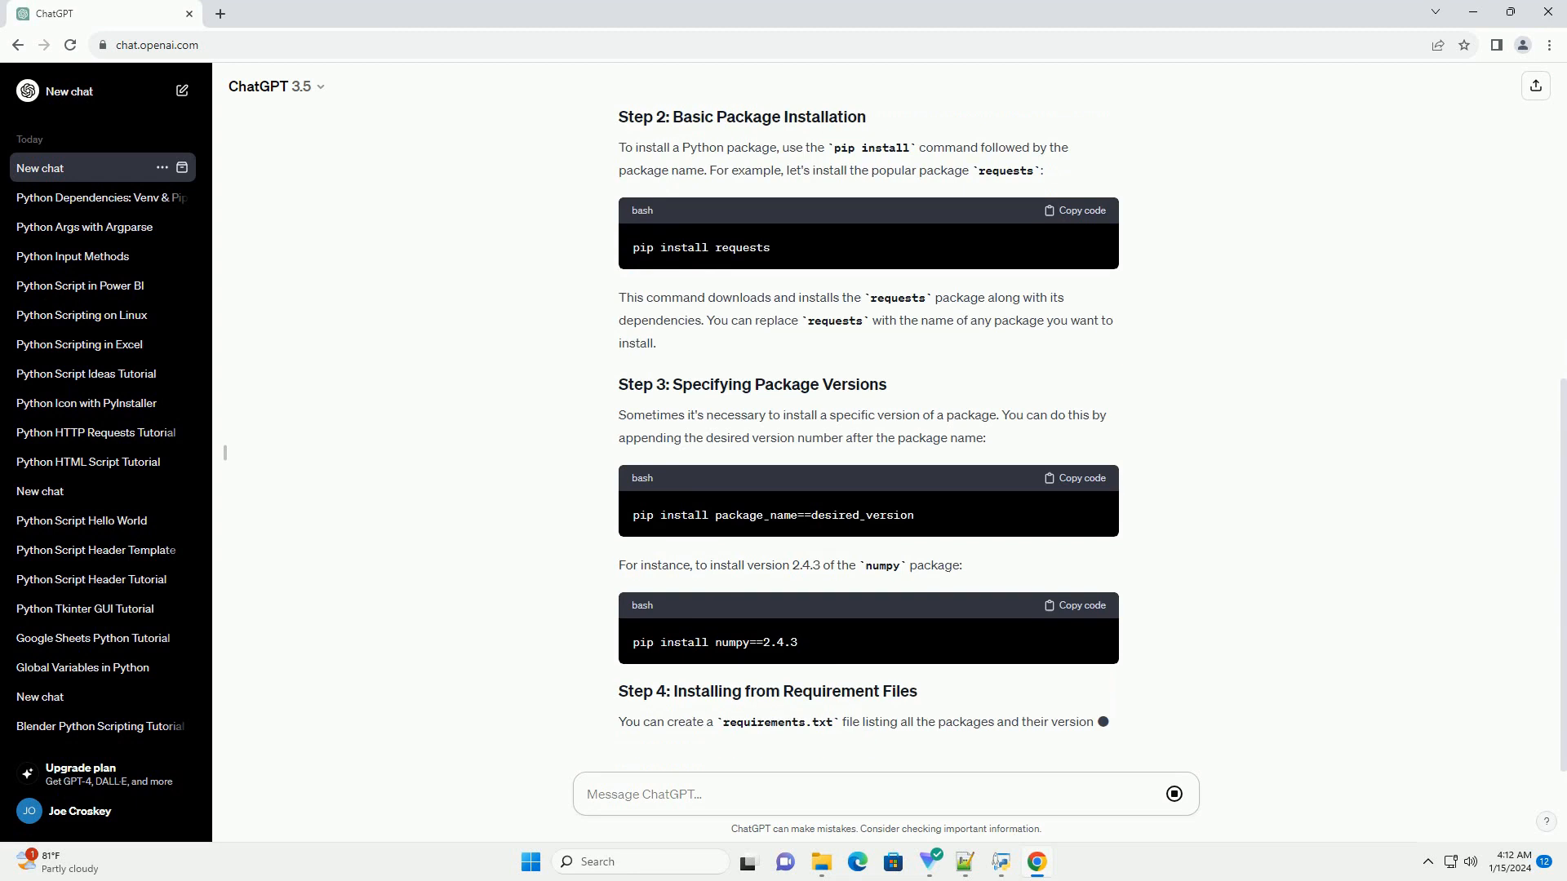
pyautogui.scroll(-3)
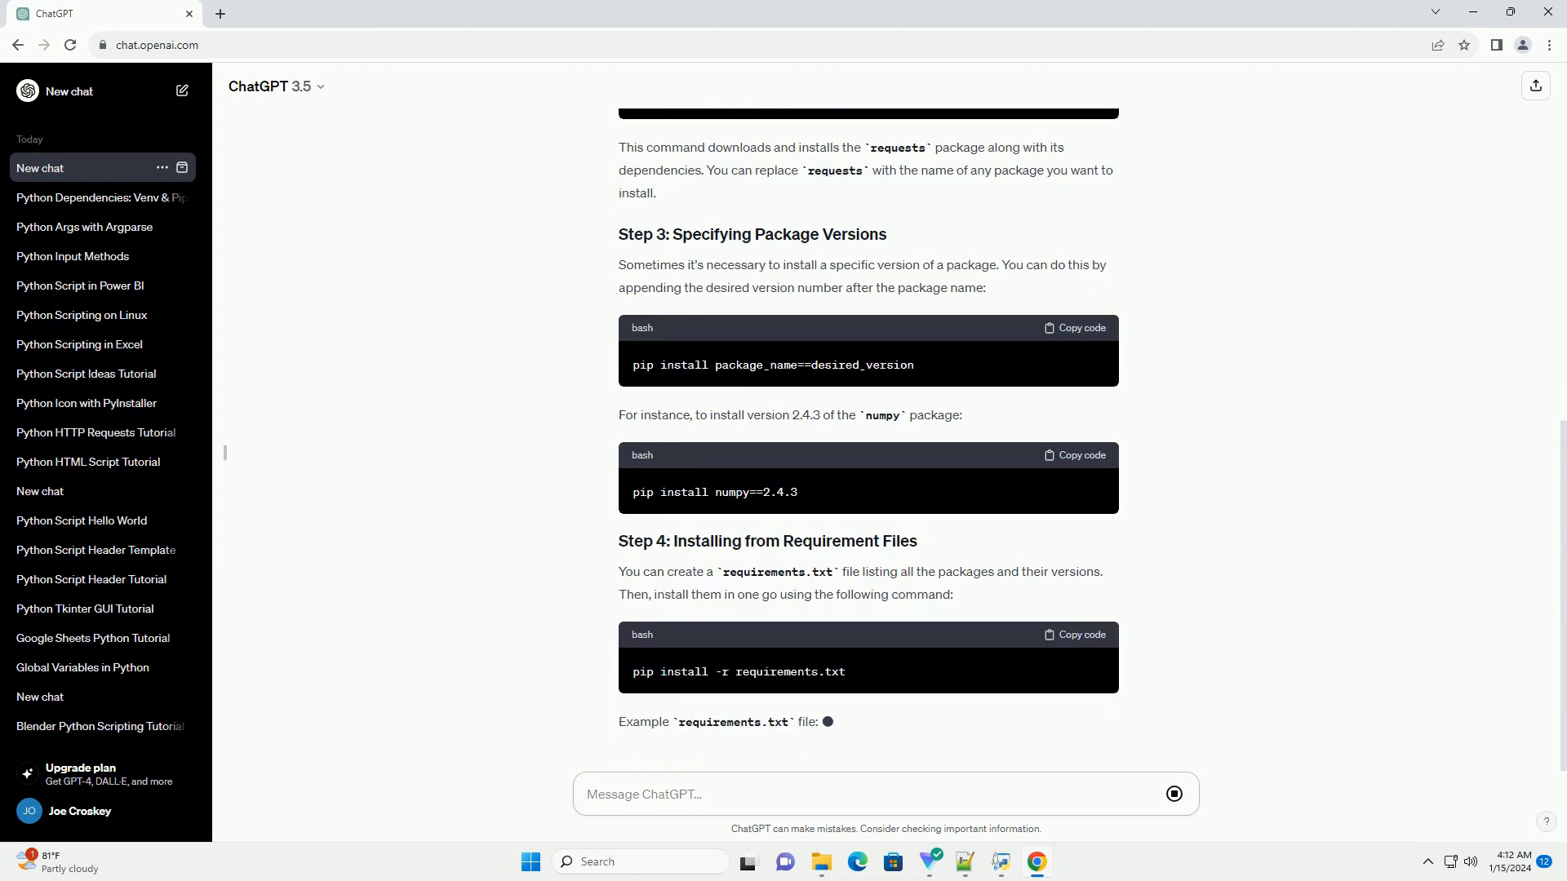
pyautogui.scroll(-3)
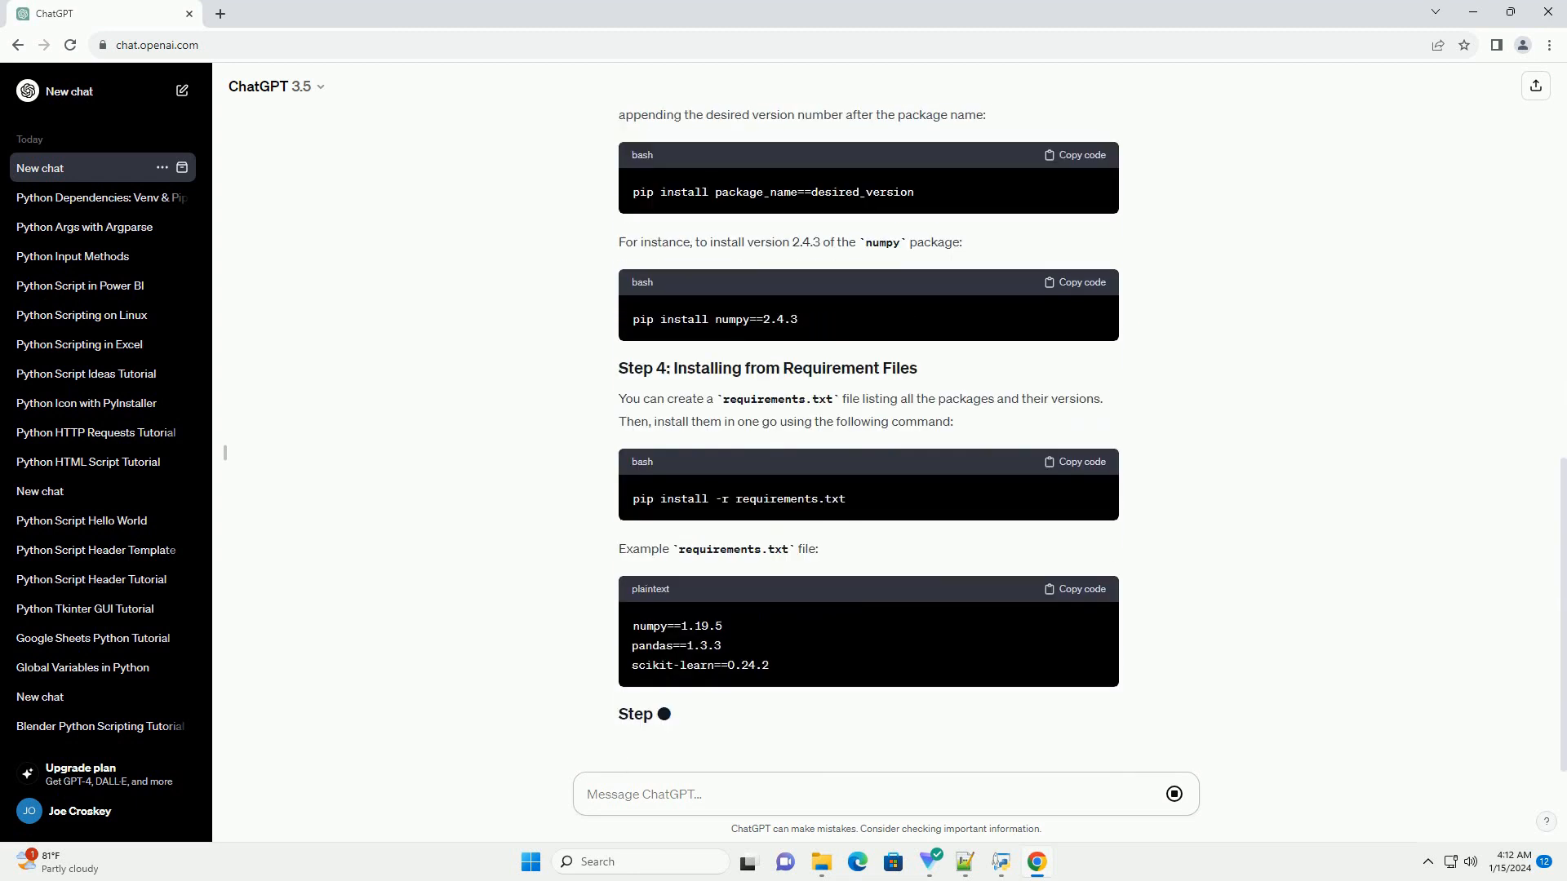
pyautogui.scroll(-3)
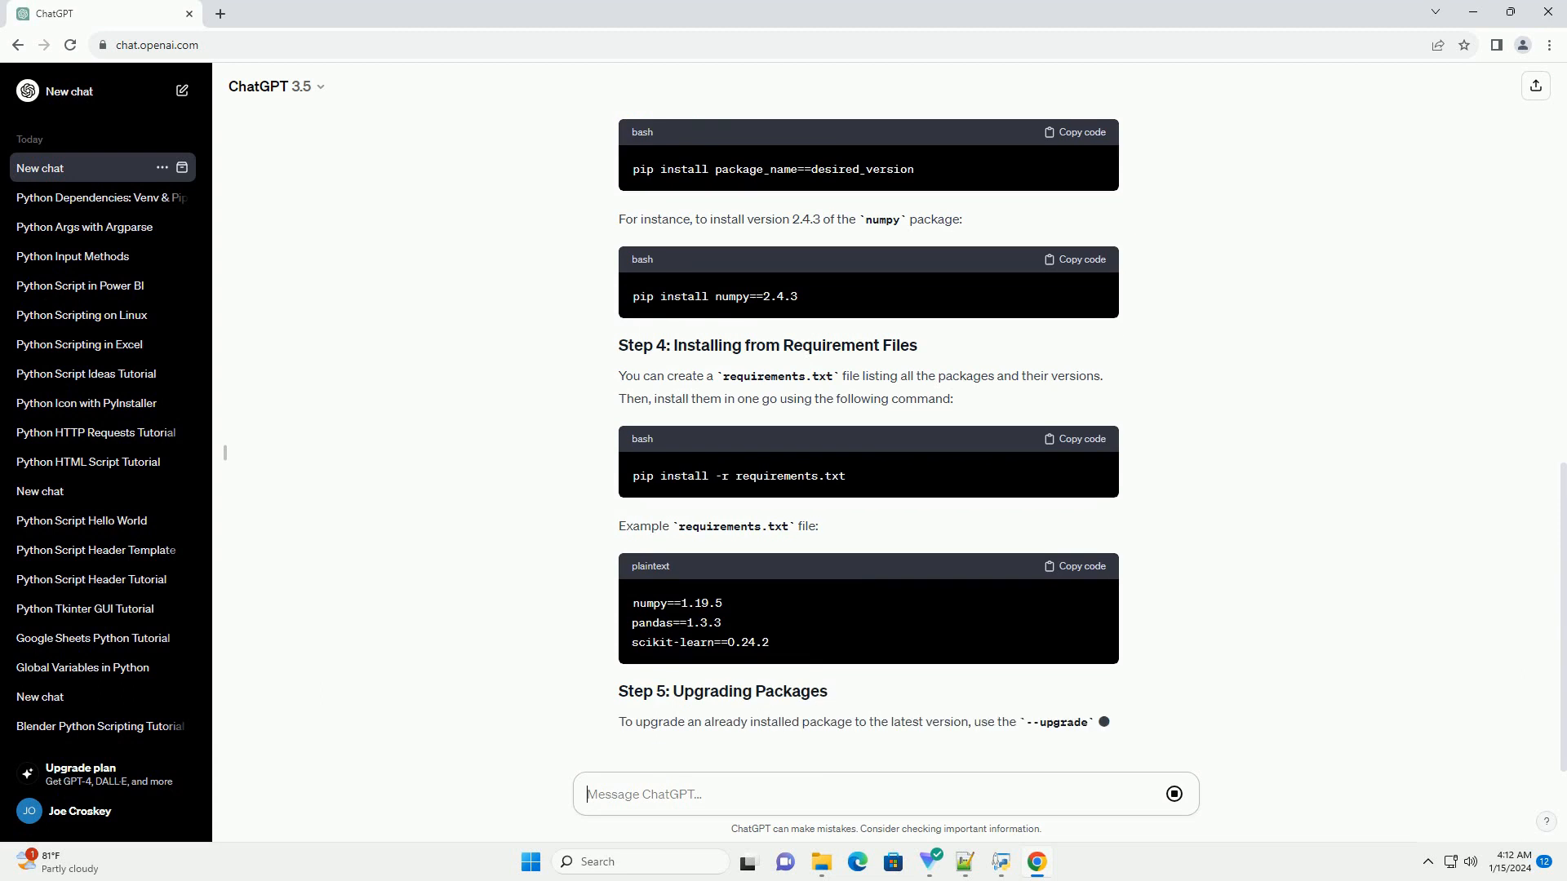
pyautogui.scroll(-3)
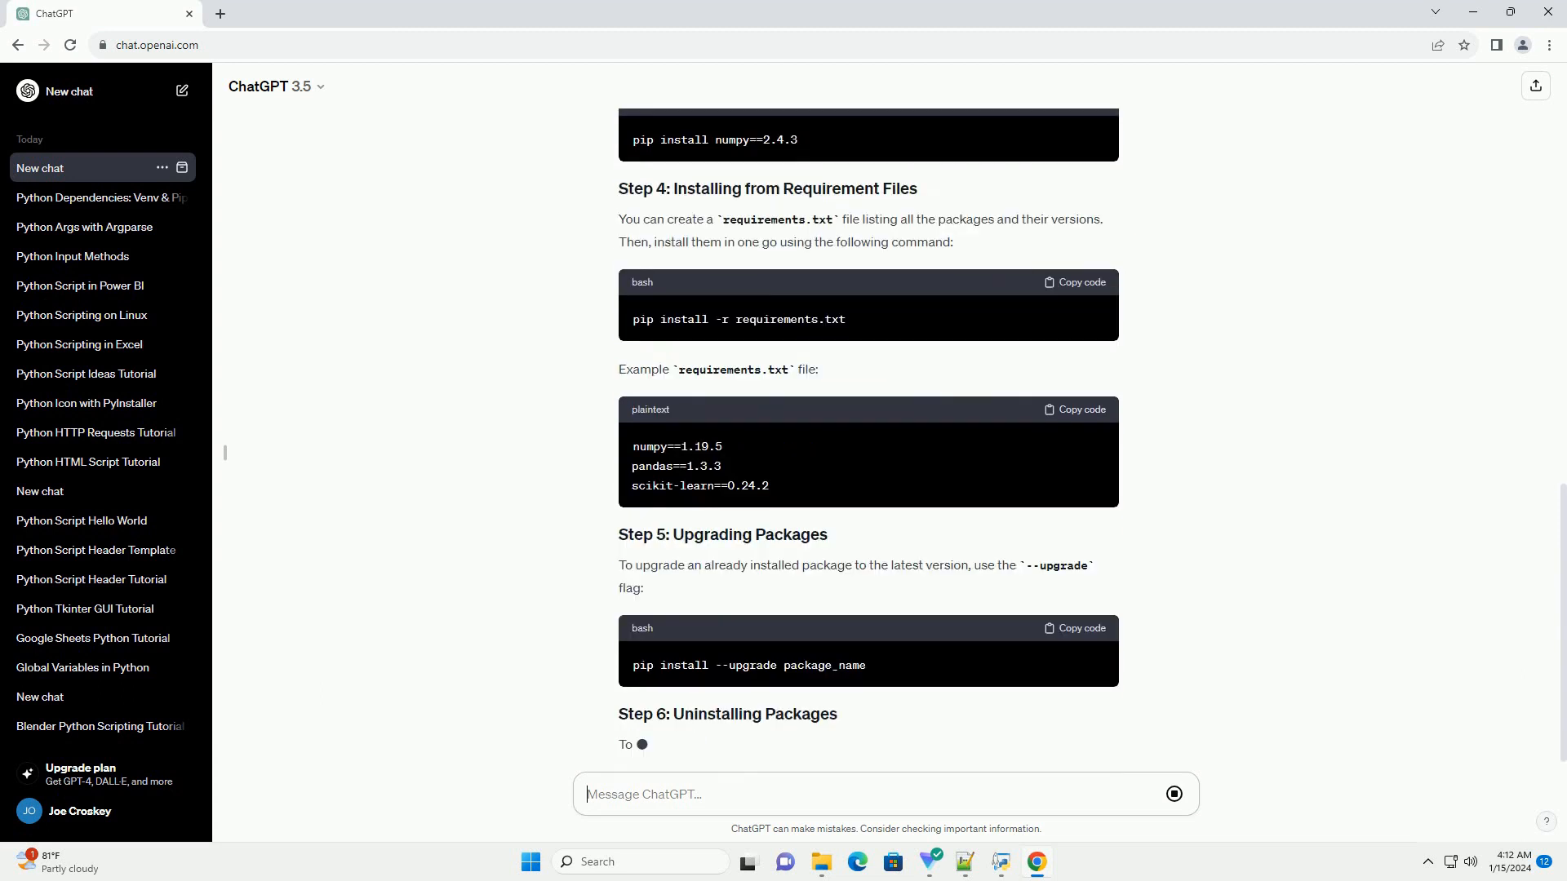
pyautogui.scroll(-3)
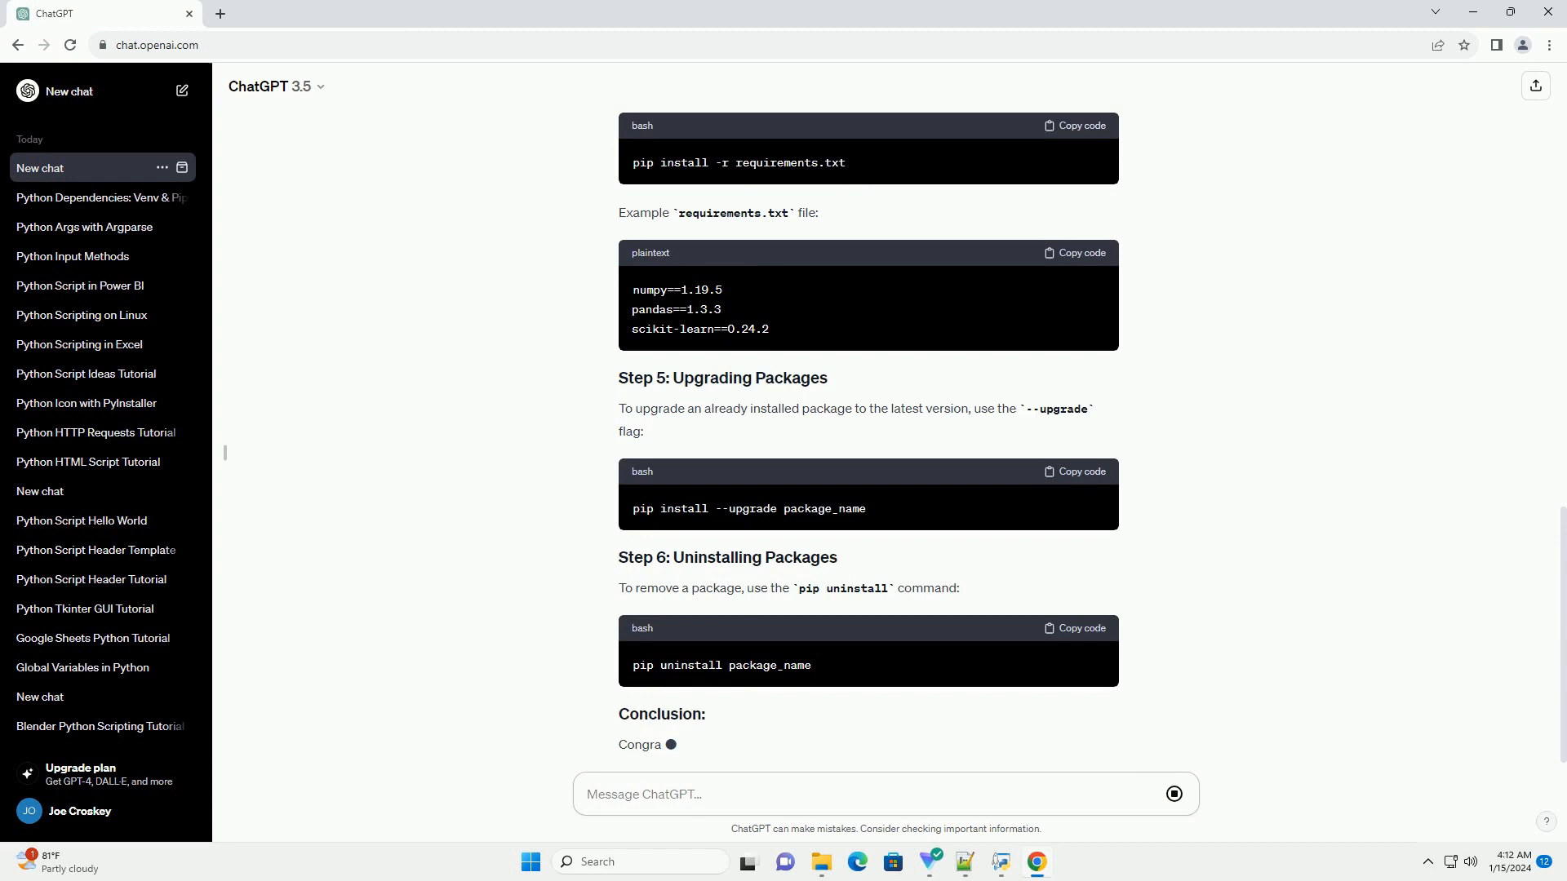
pyautogui.scroll(-3)
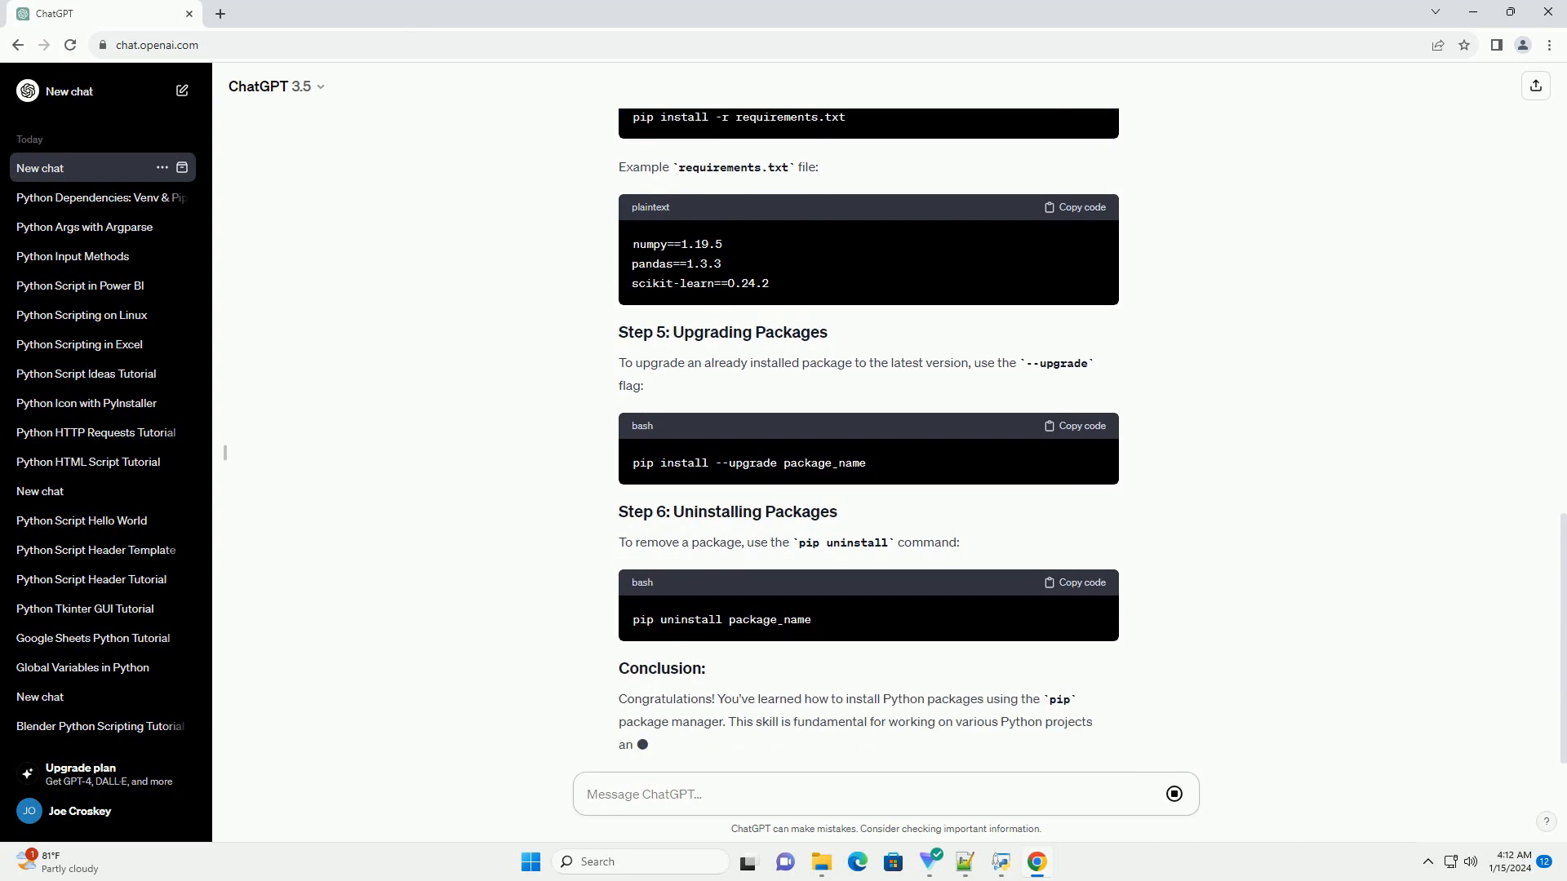
pyautogui.scroll(-3)
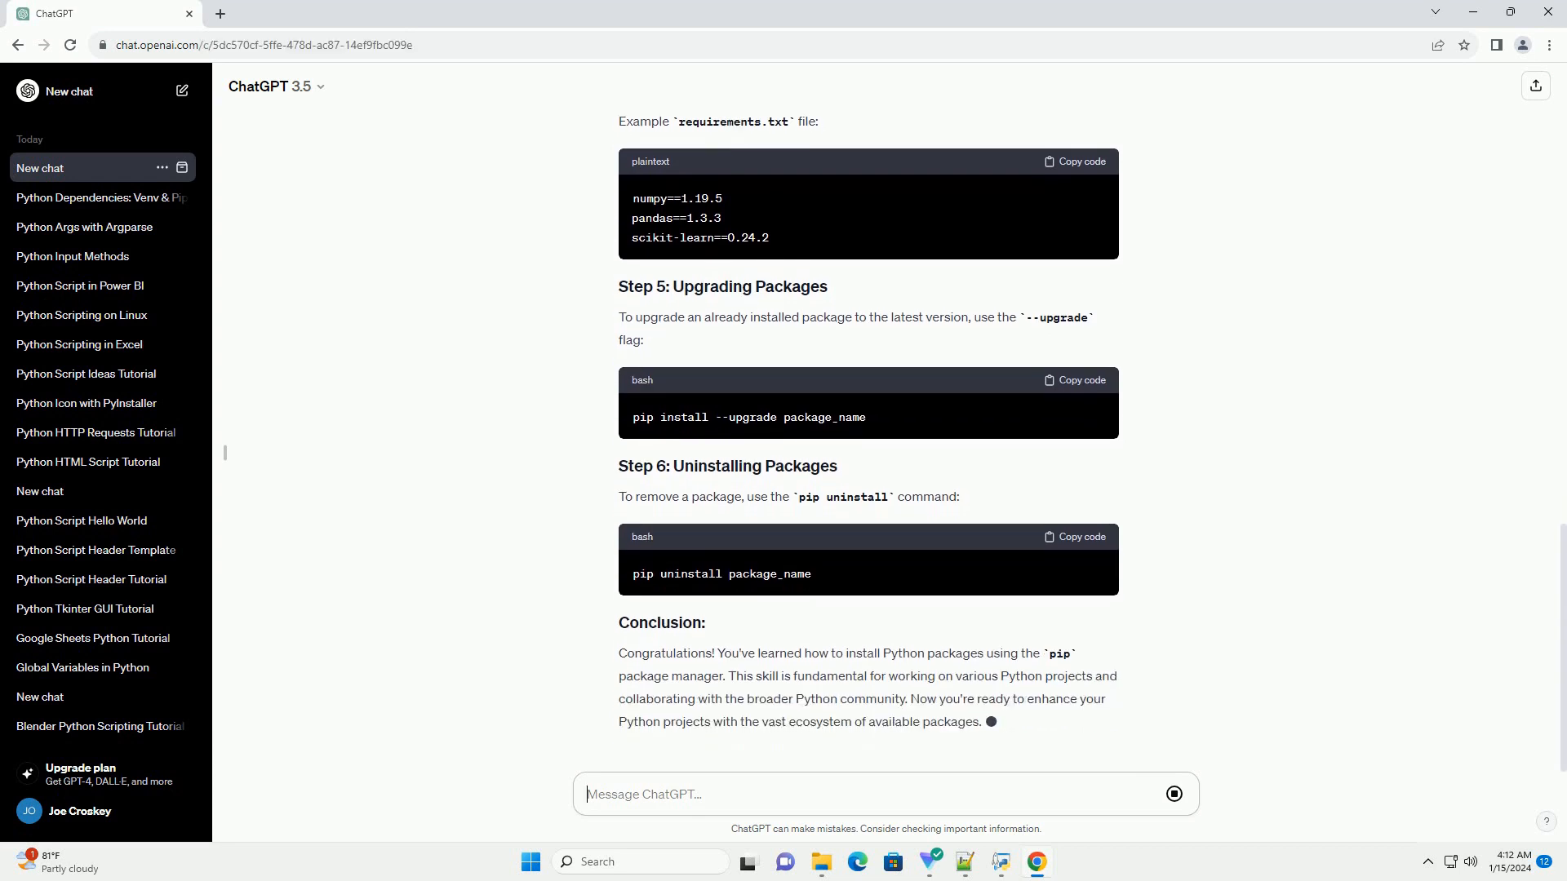
# Scroll to the end of the finished reply as the chat is retitled Python Package Install
pyautogui.scroll(-3)
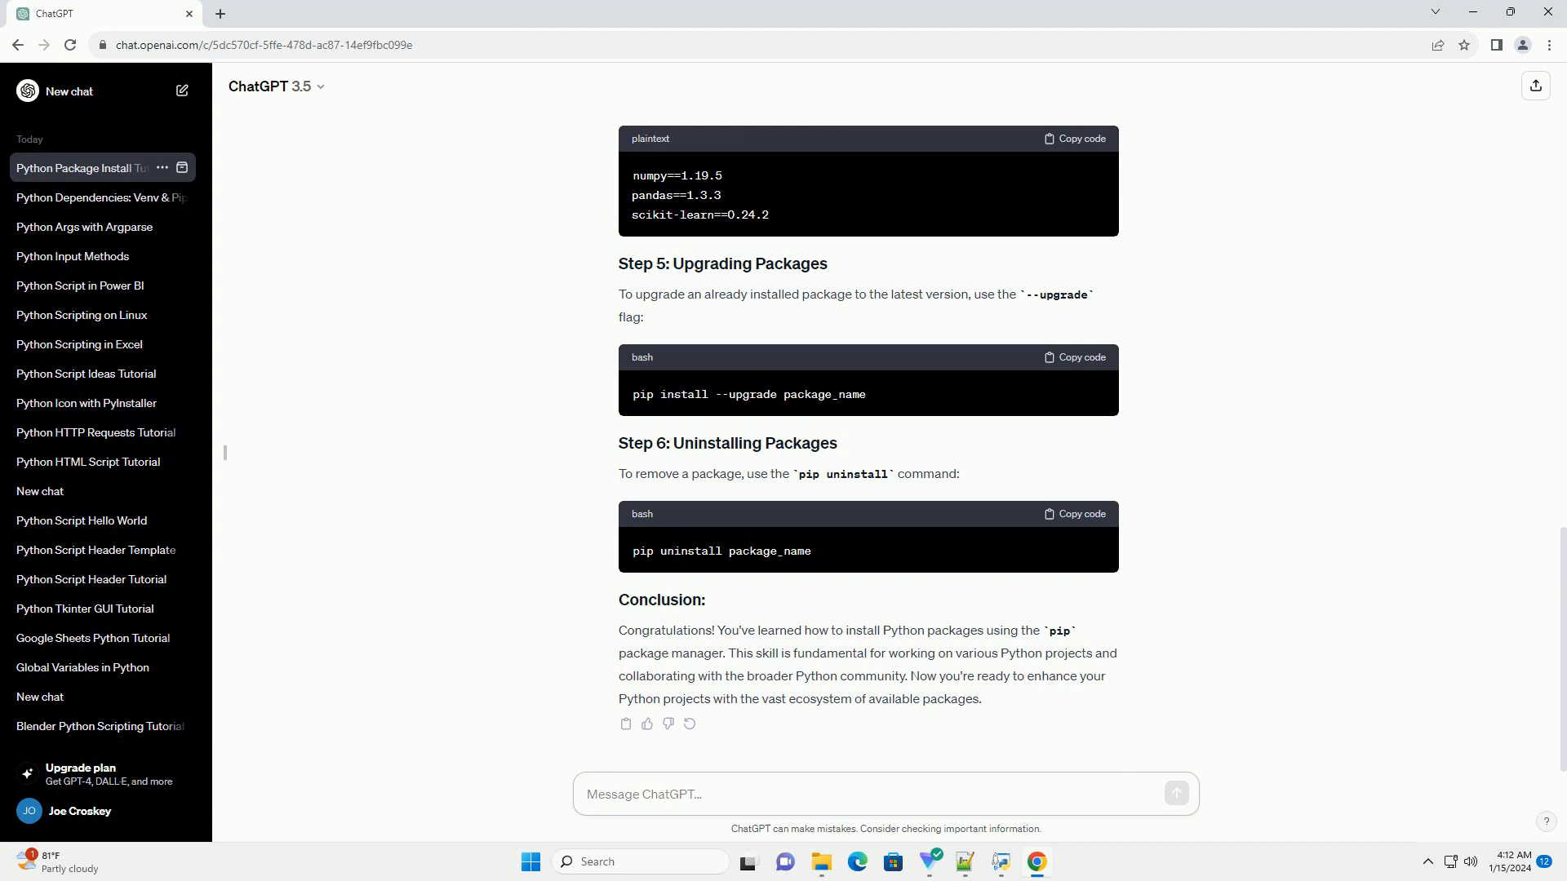
pyautogui.click(884, 794)
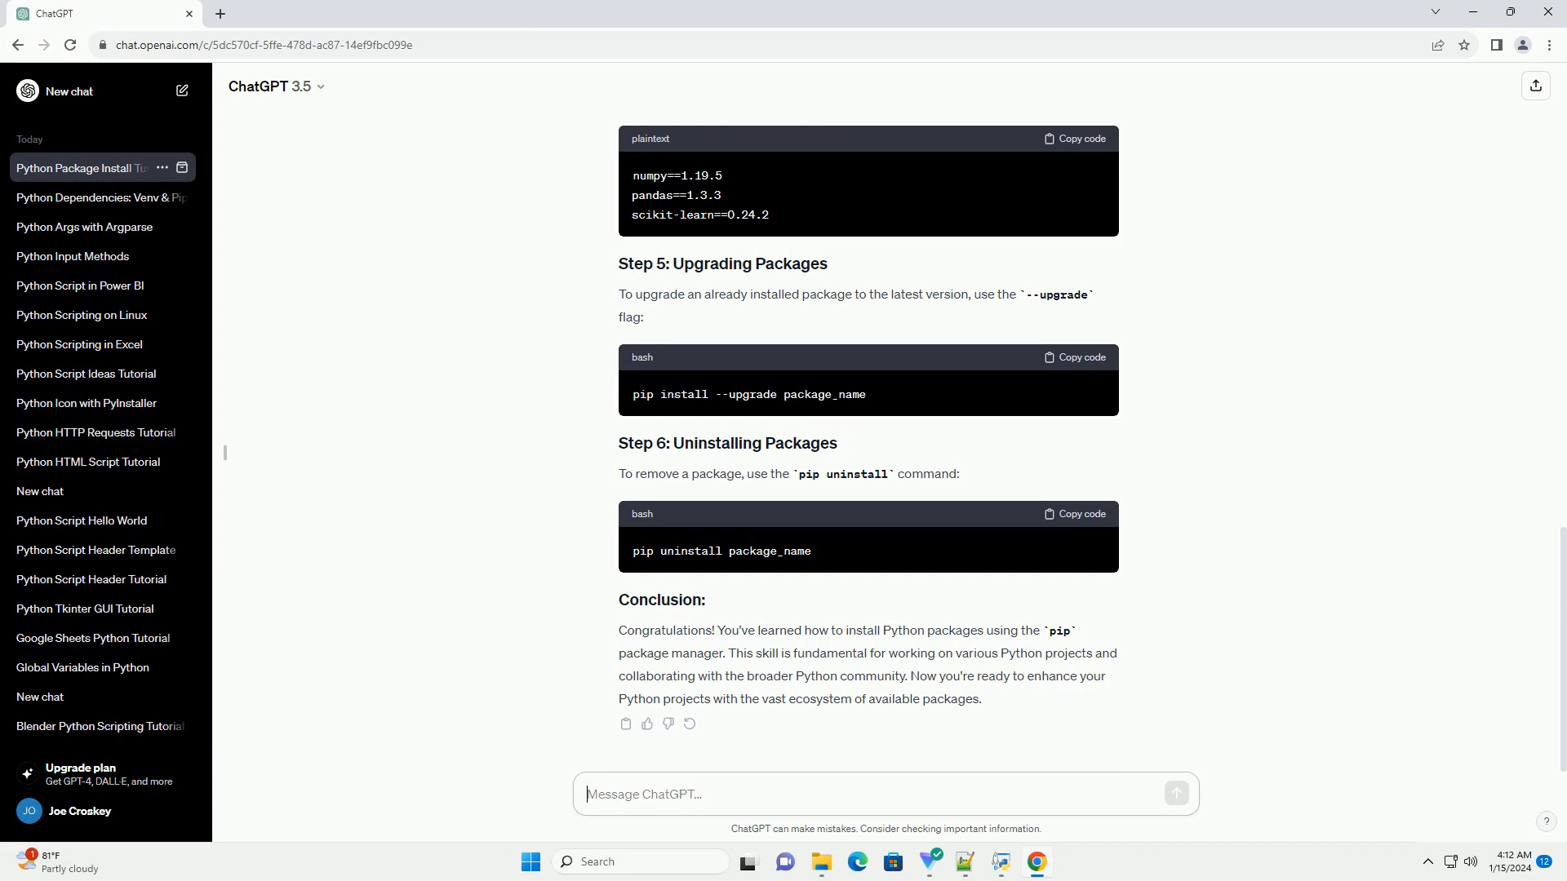